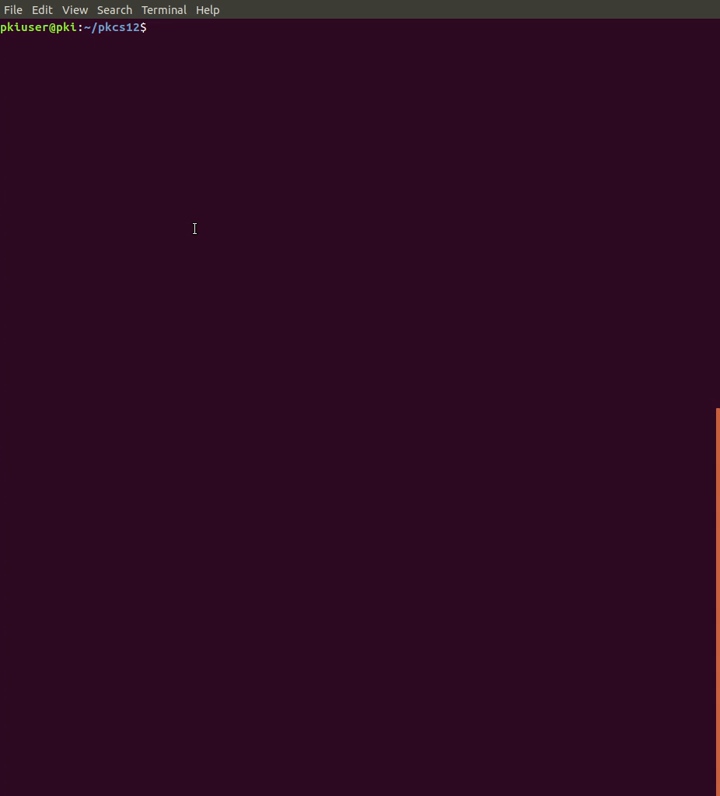
Start the keytool -genkey command with alias somealias and keystore file keystore.p12.
type("keyto")
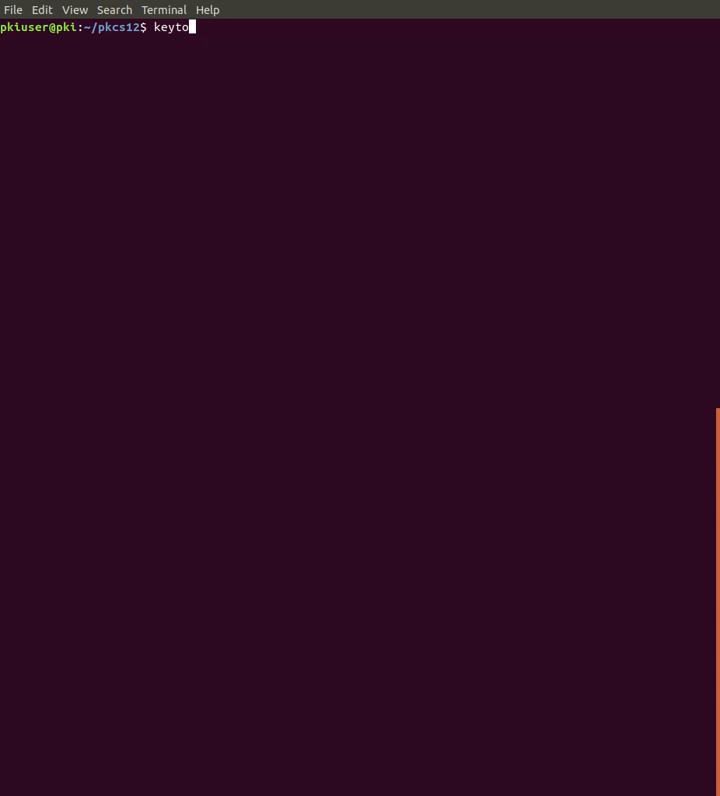
type("ol -genkey")
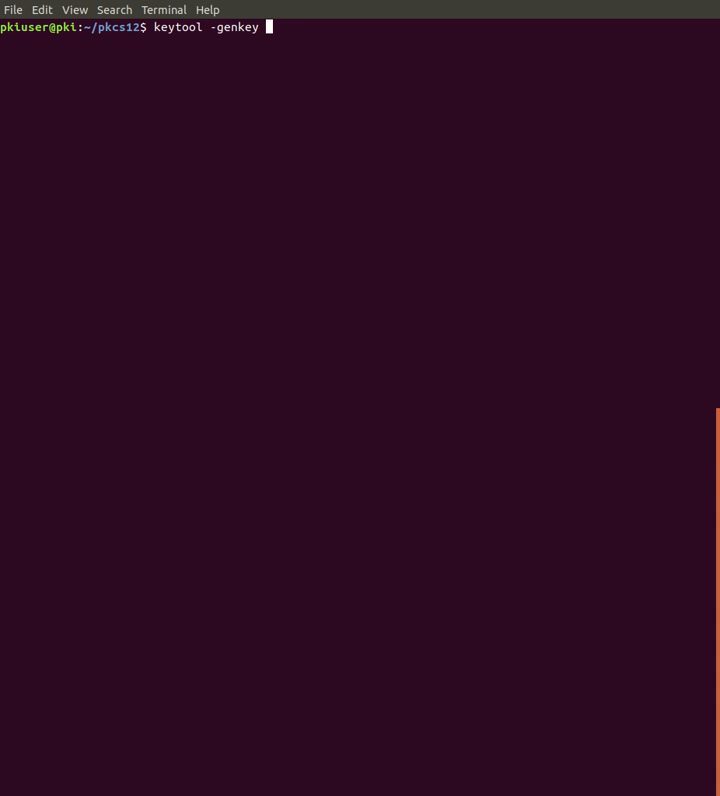
type("-alias")
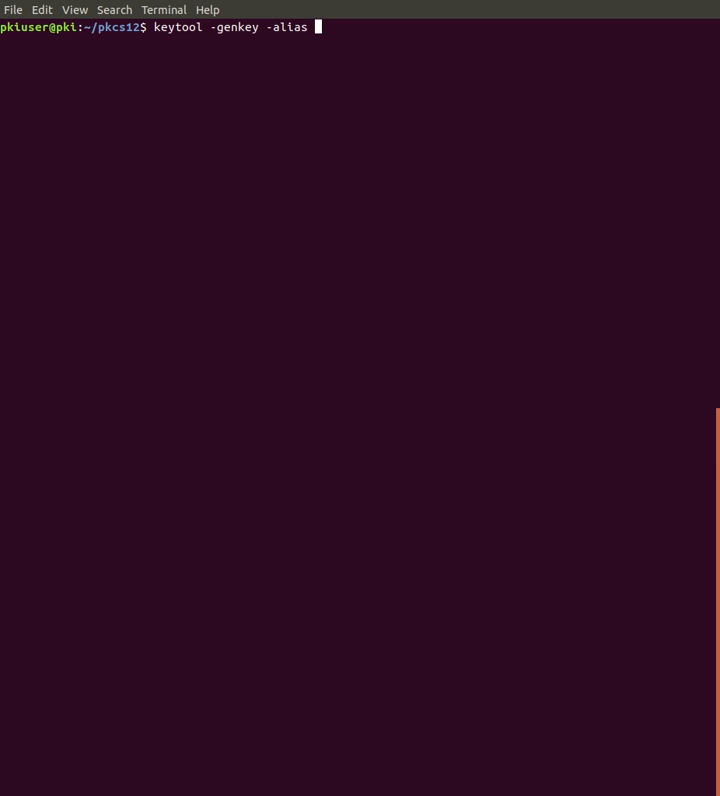
type("somealias")
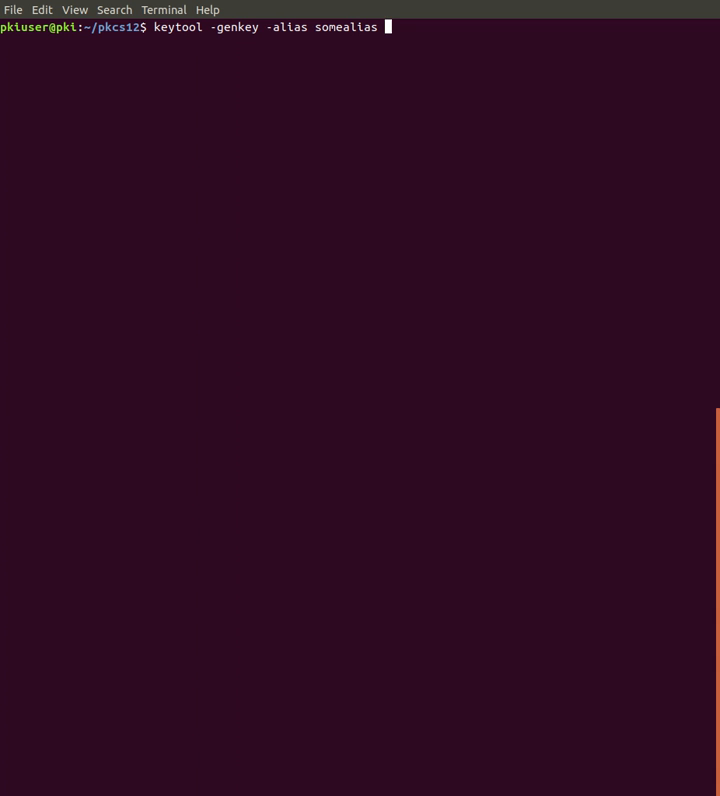
type("-ke")
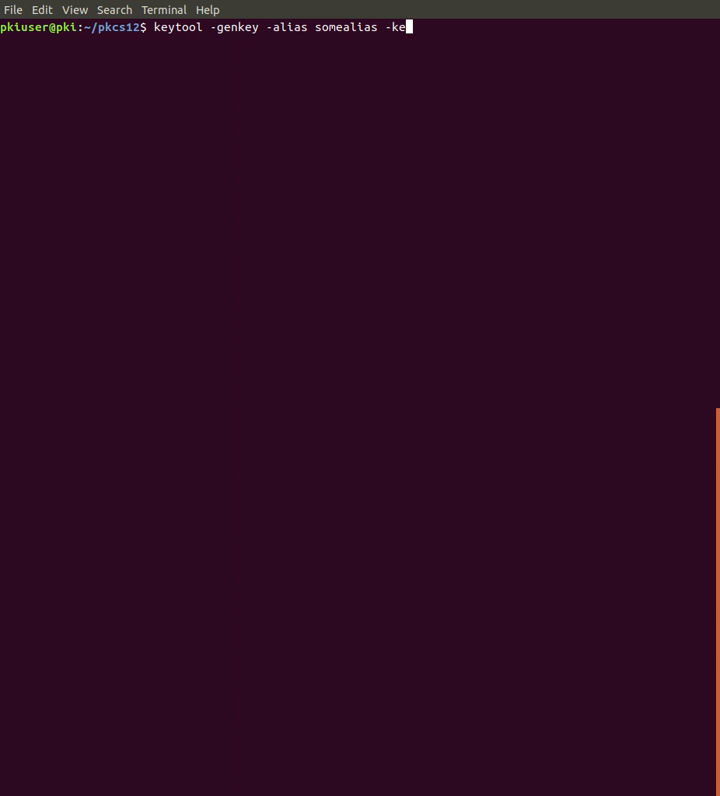
type("ystore key")
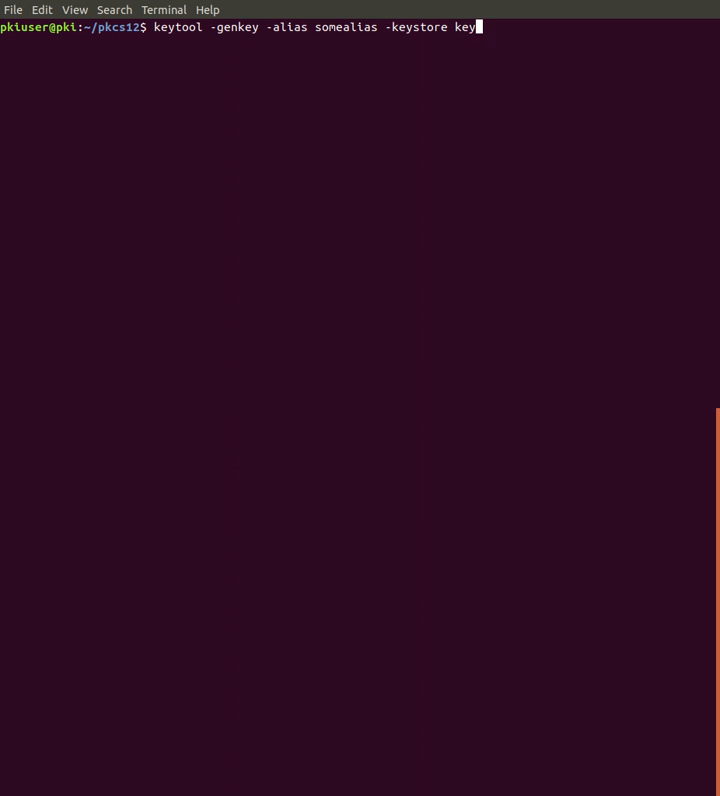
type("store.p12")
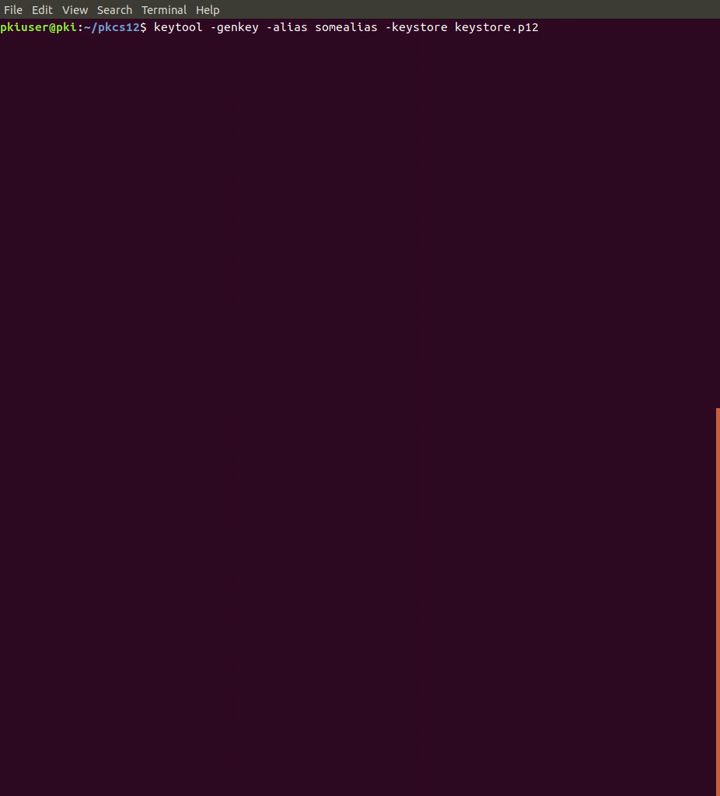
type("-storetype PKCS12 -keya")
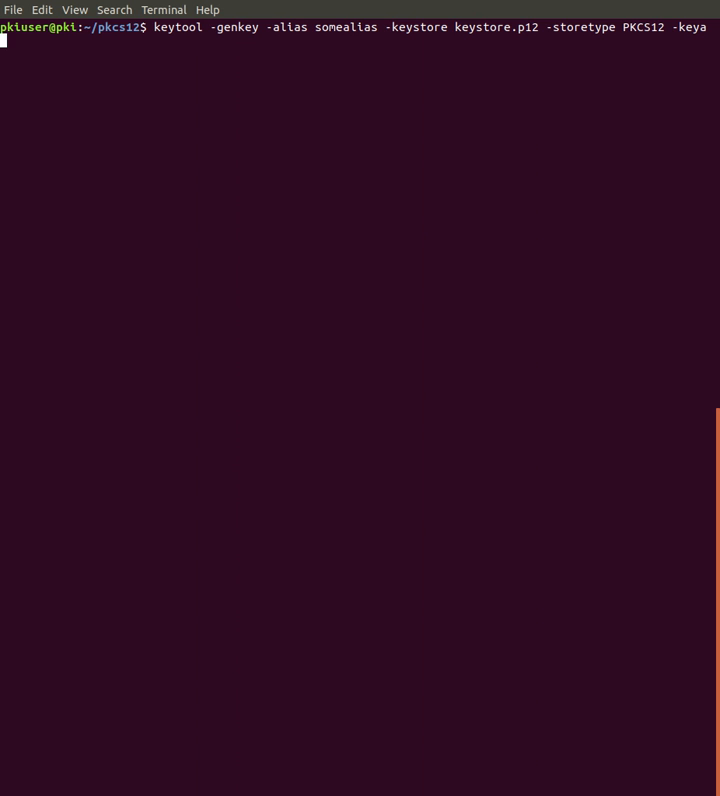
type("lg RSA")
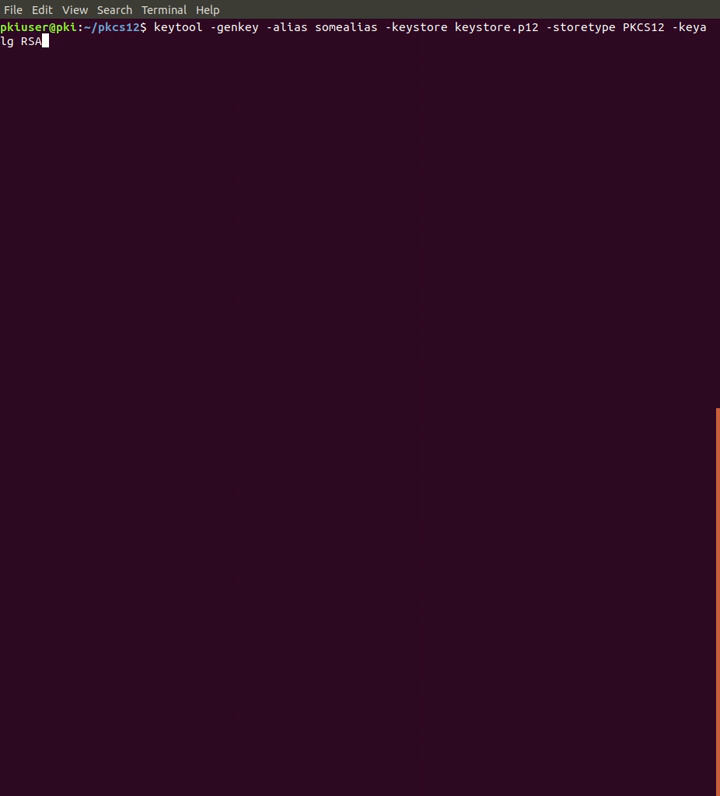
type("-stor")
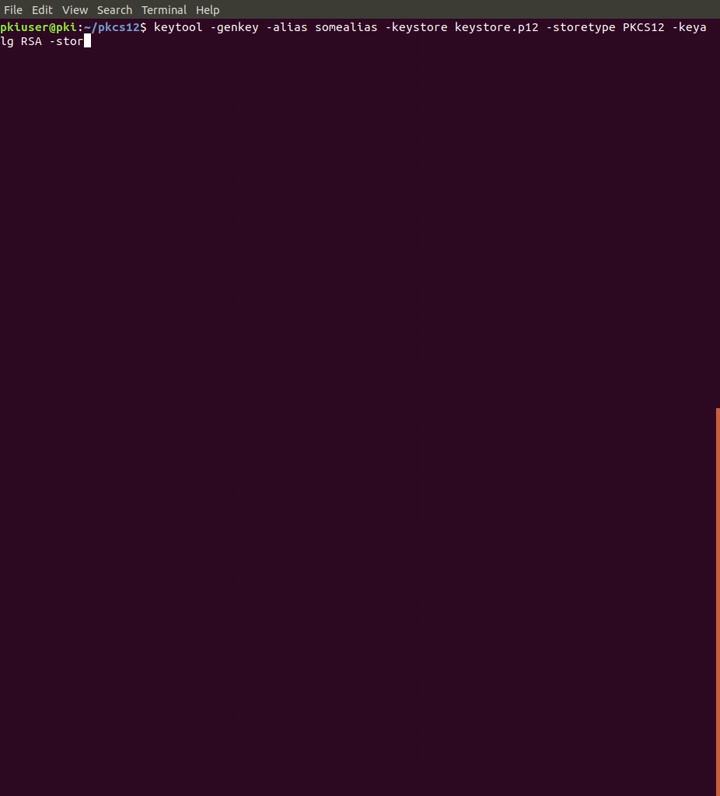
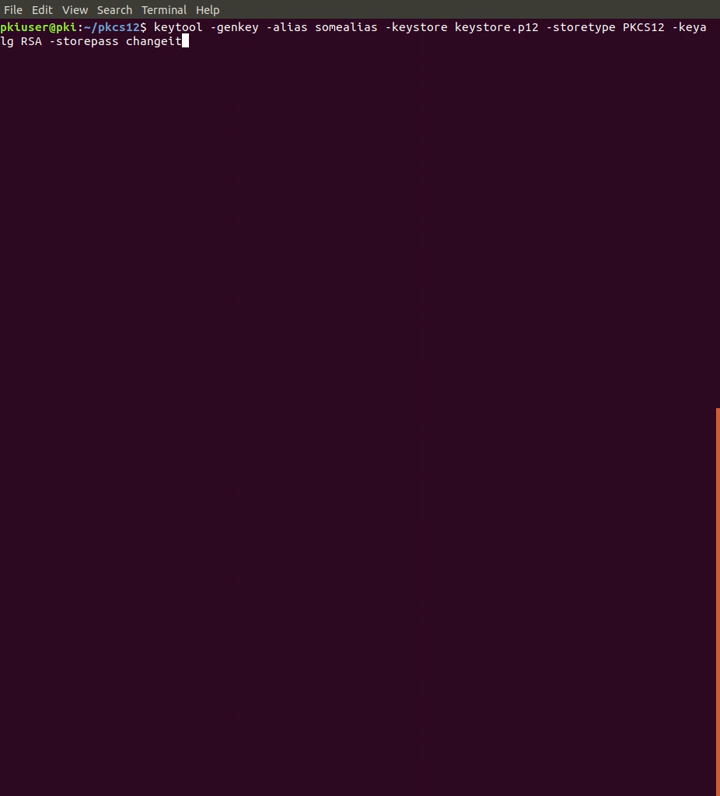
type("-valid")
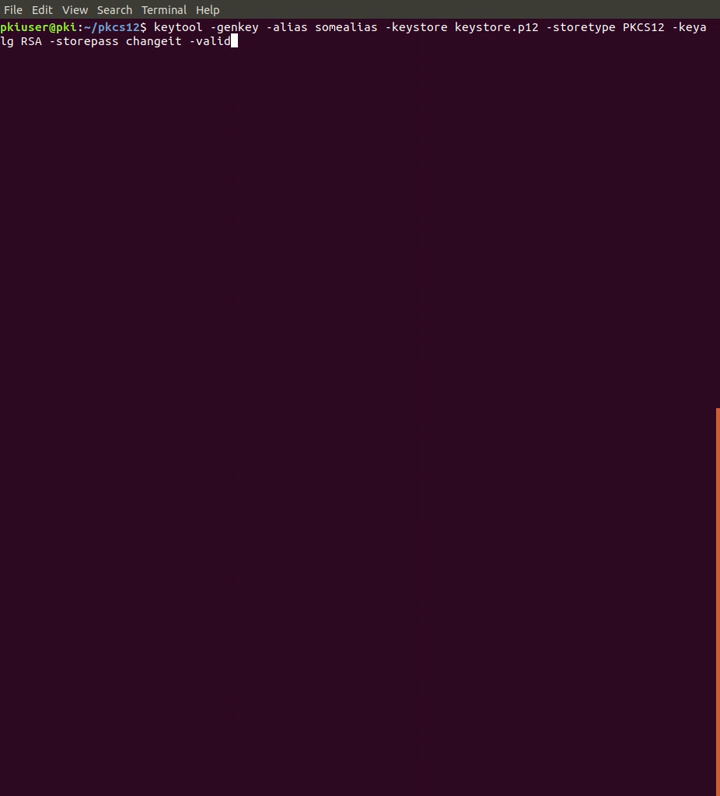
type("ity")
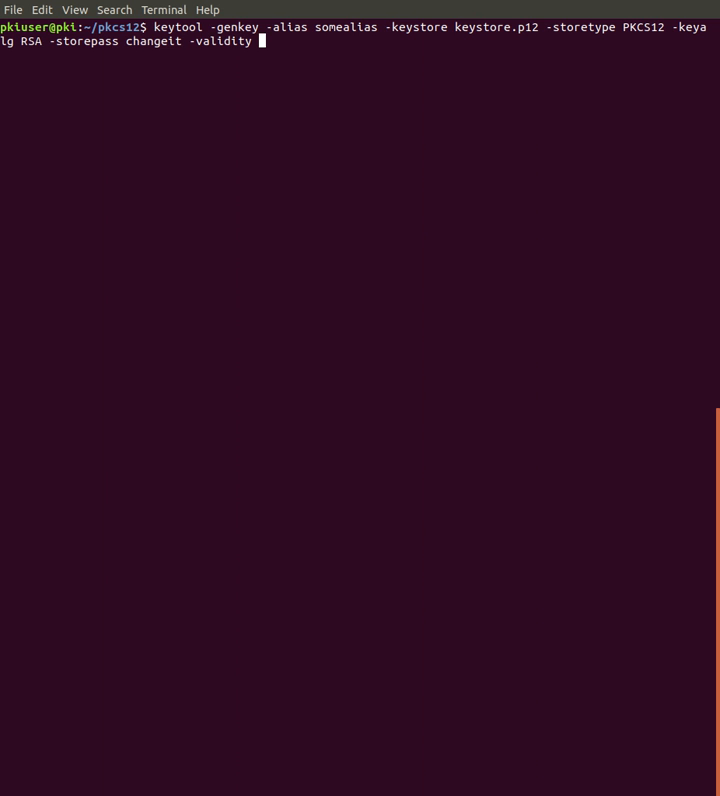
type("730")
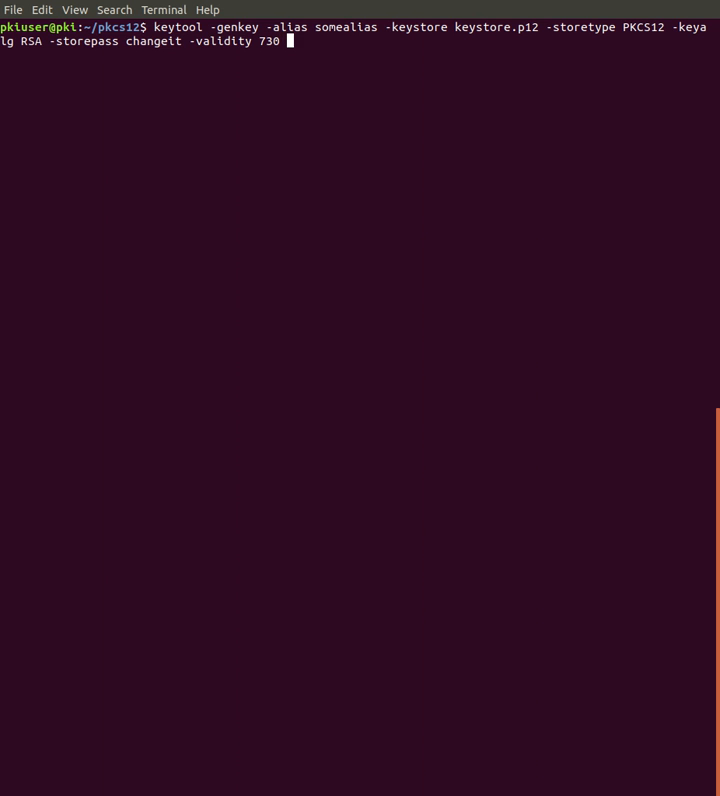
type("-keysize")
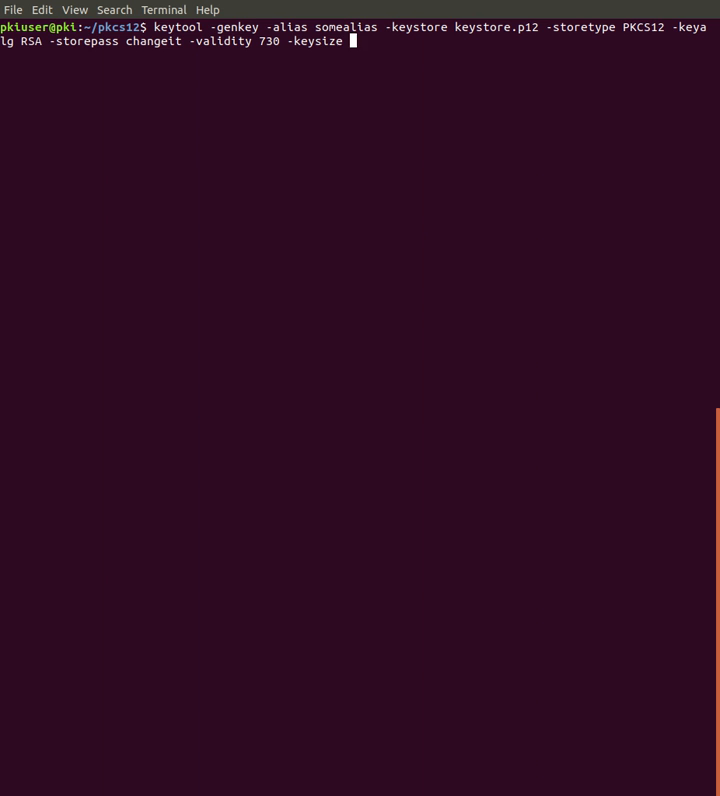
type("409")
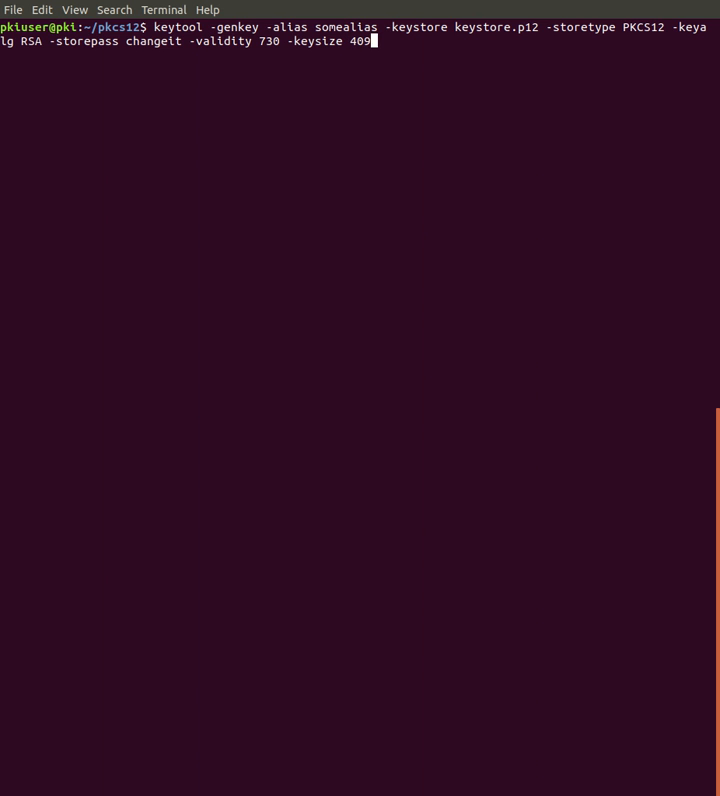
type("6")
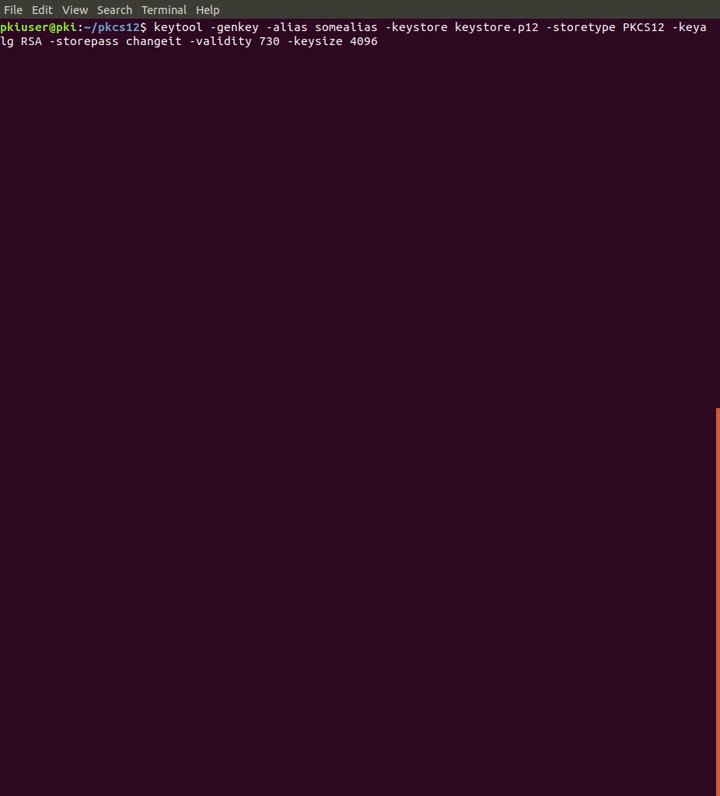
Run the key generation and confirm the default Unknown owner details with 'yes'.
key("Return")
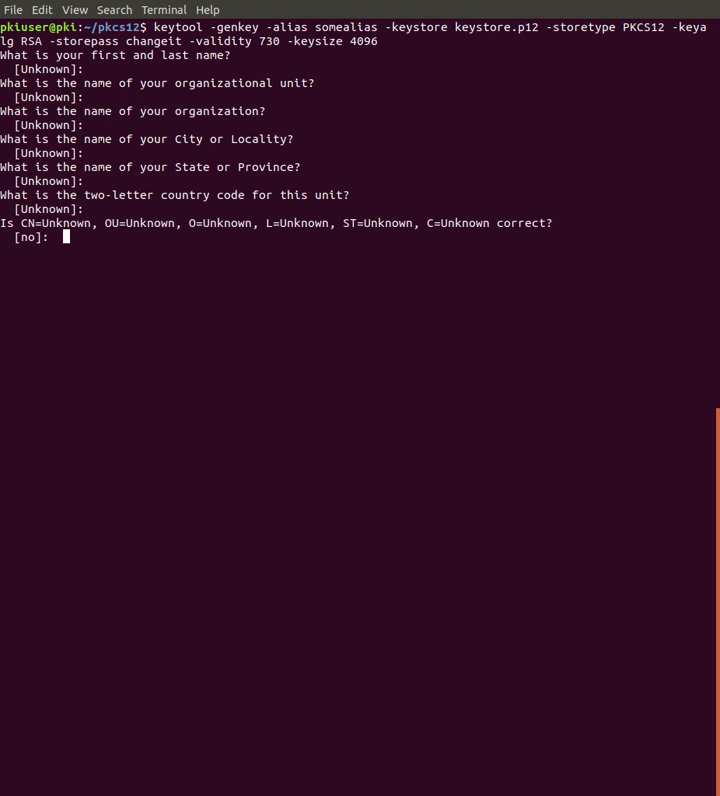
type("yes")
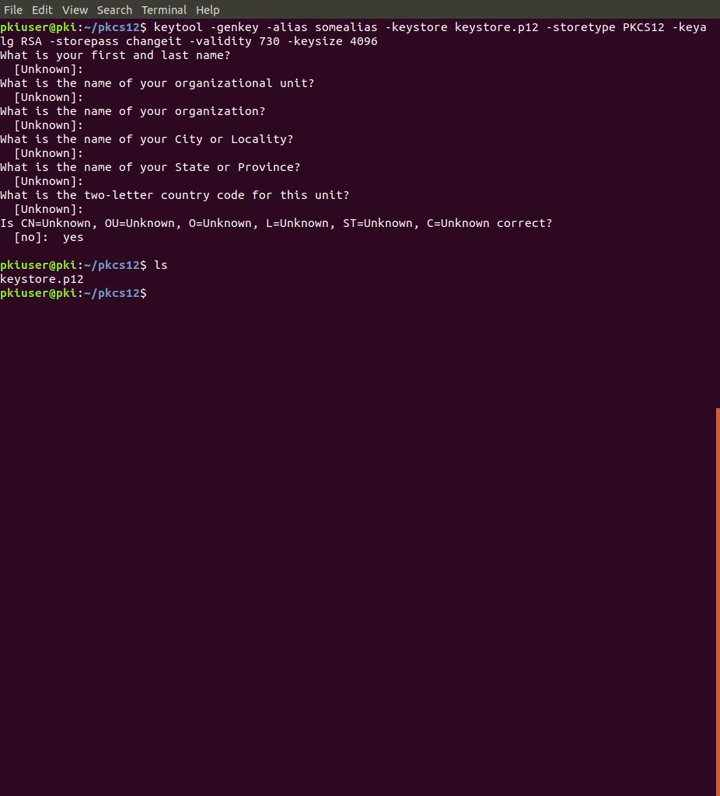
Run 'keytool -list -v -keystore keystore.p12' and submit the password to list the somealias entry.
type("keyto")
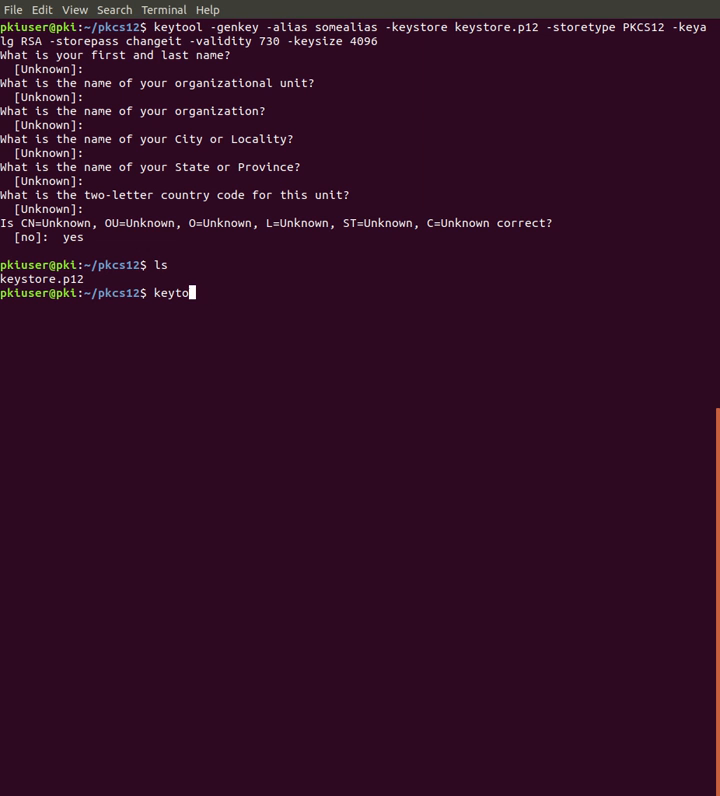
type("ol -list -v -")
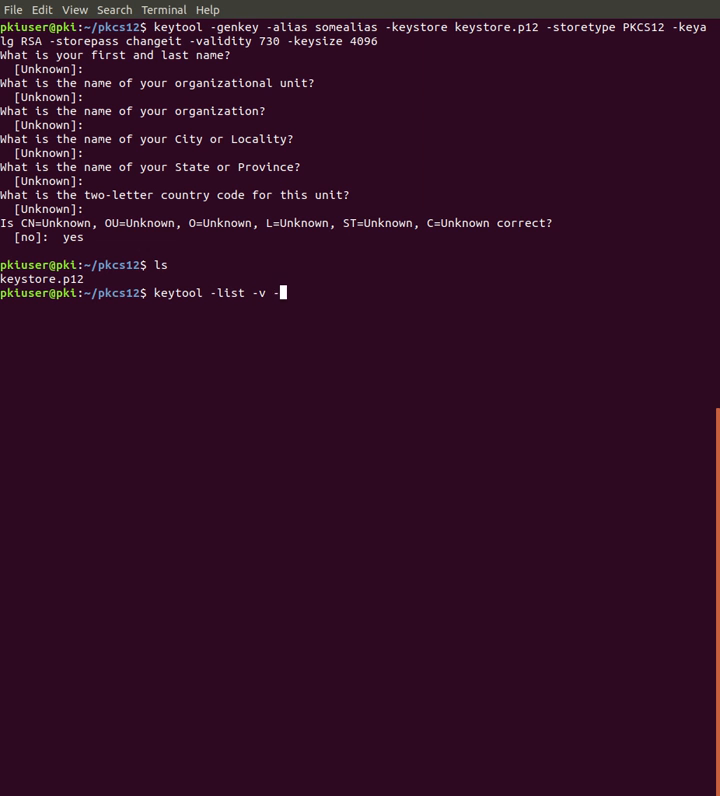
type("keystore keystore")
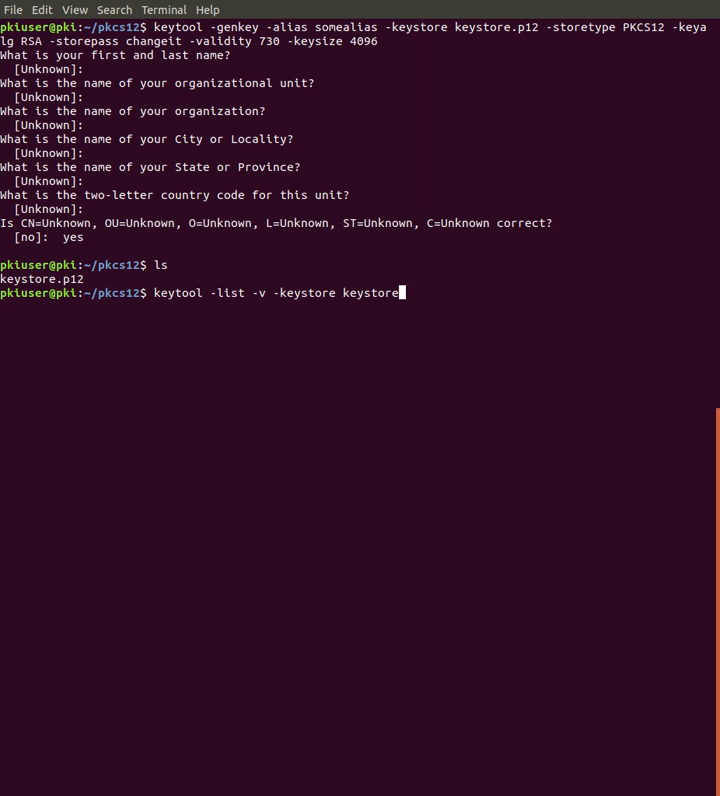
key("Return")
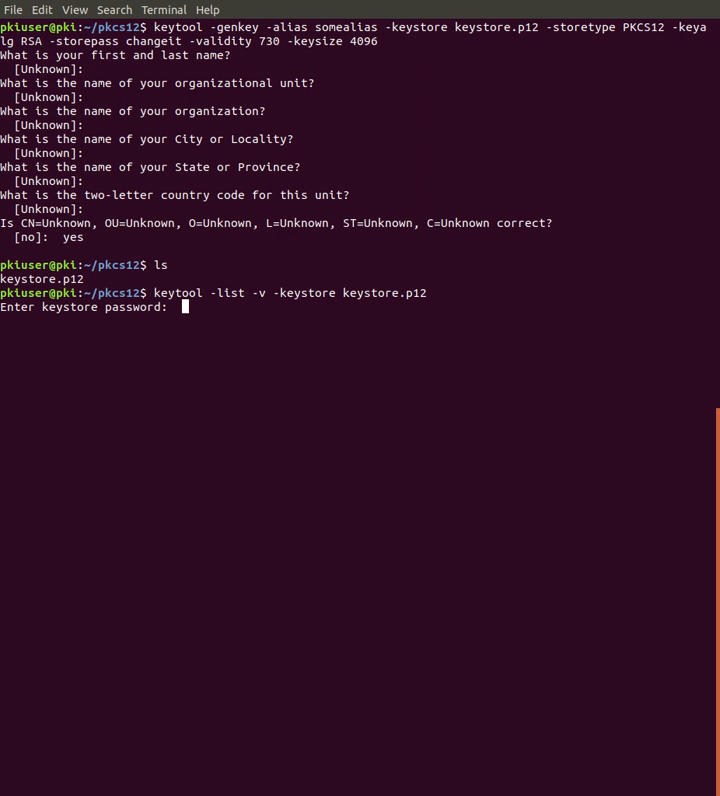
key("Return")
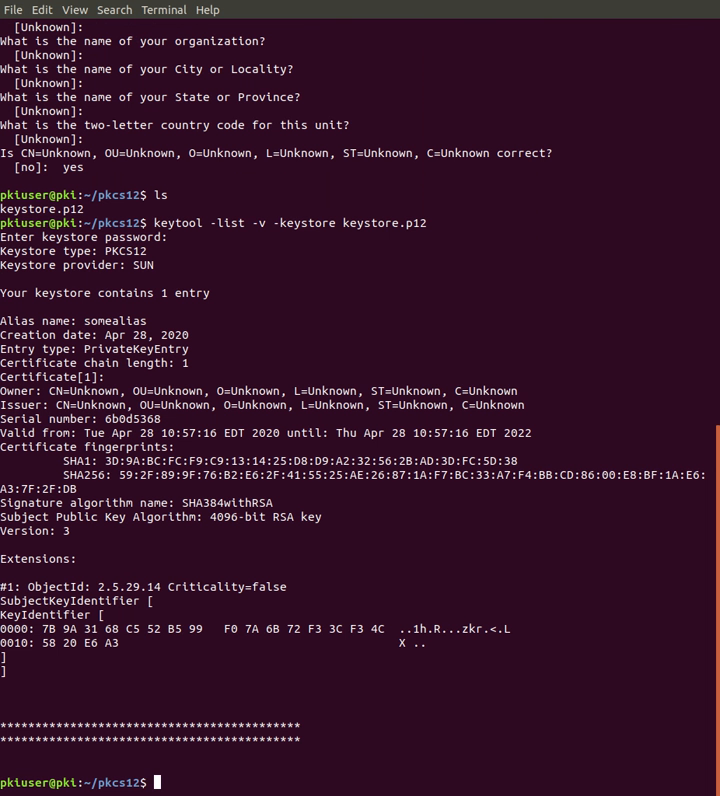